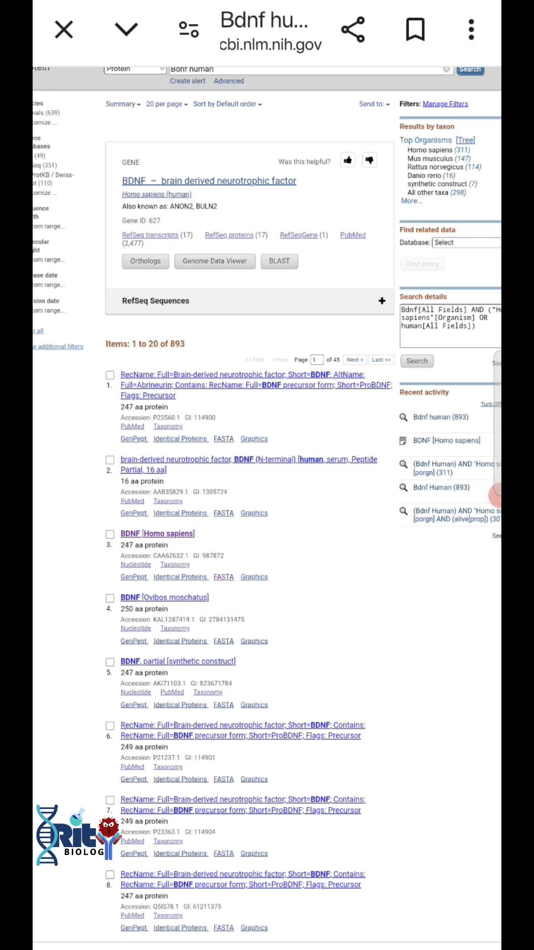
- Show the FASTA sequence of the 247 aa BDNF [Homo sapiens] entry (CAA62632.1)
left_click(158, 534)
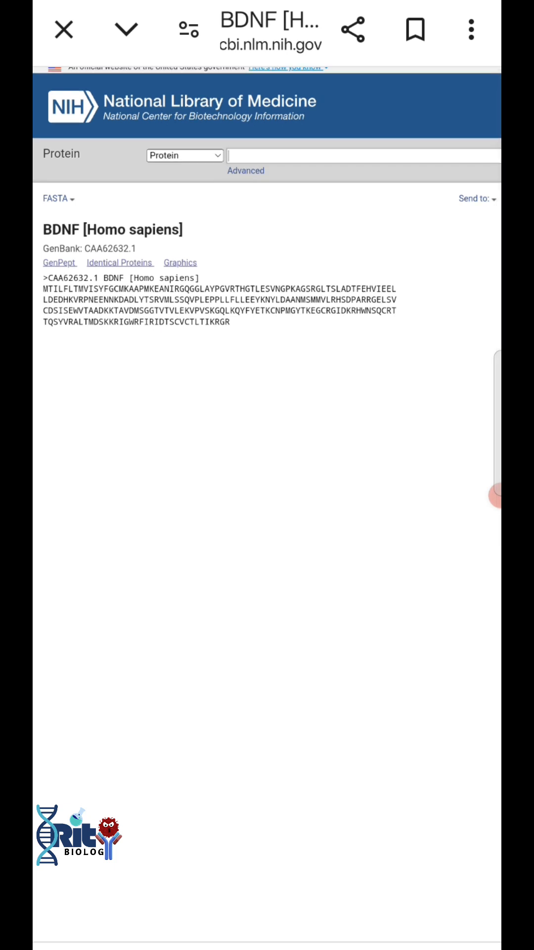